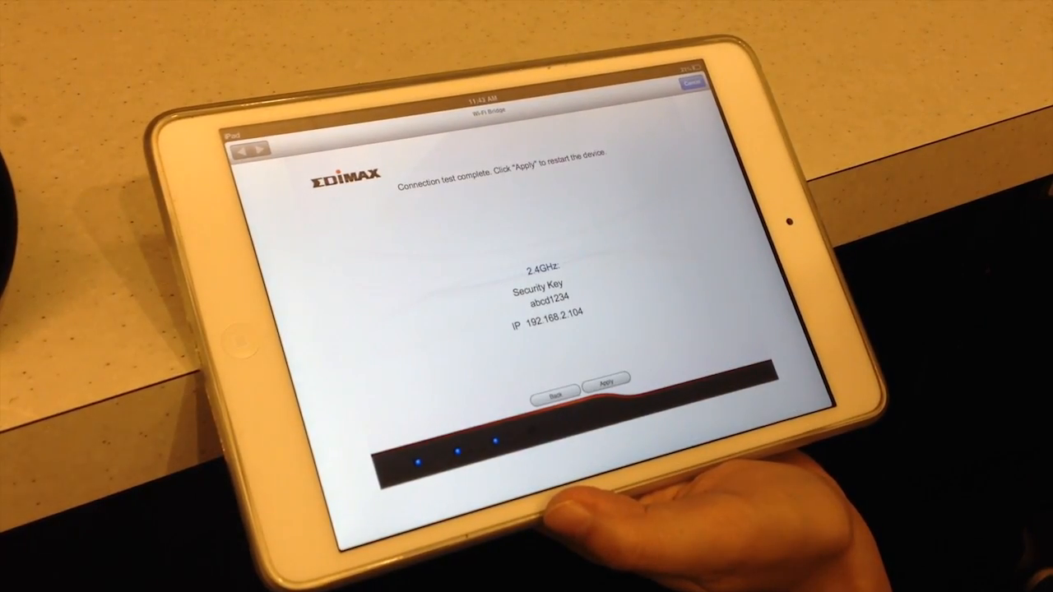
Step: Apply the tested connection settings to restart the Edimax bridge
left_click(606, 381)
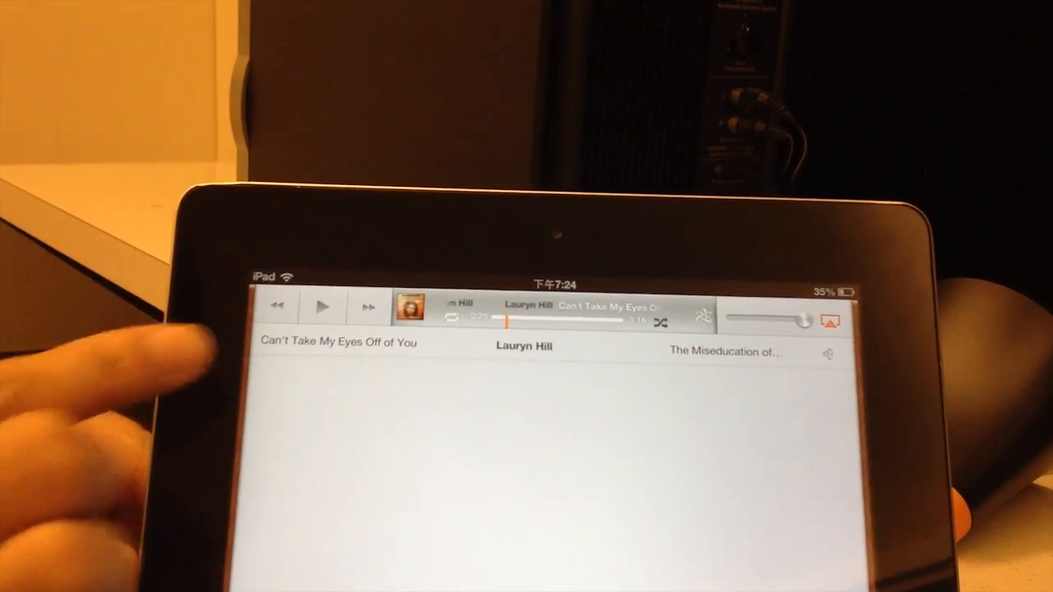
Step: Start playing 'Can't Take My Eyes Off of You' by Lauryn Hill on the bridge speakers
left_click(320, 306)
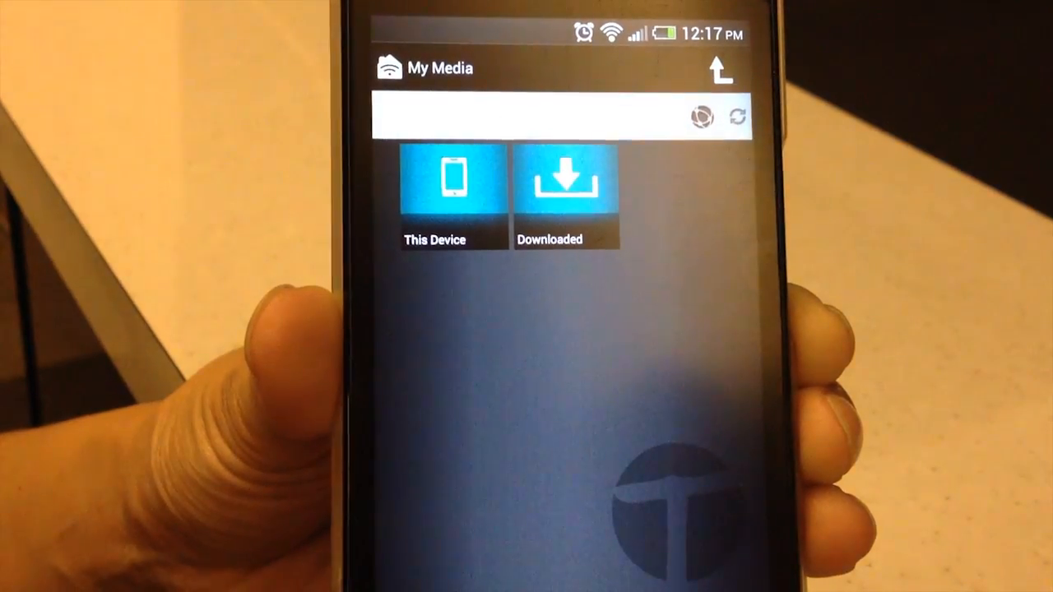
Step: Browse This Device in My Media and open its Music folder
left_click(451, 181)
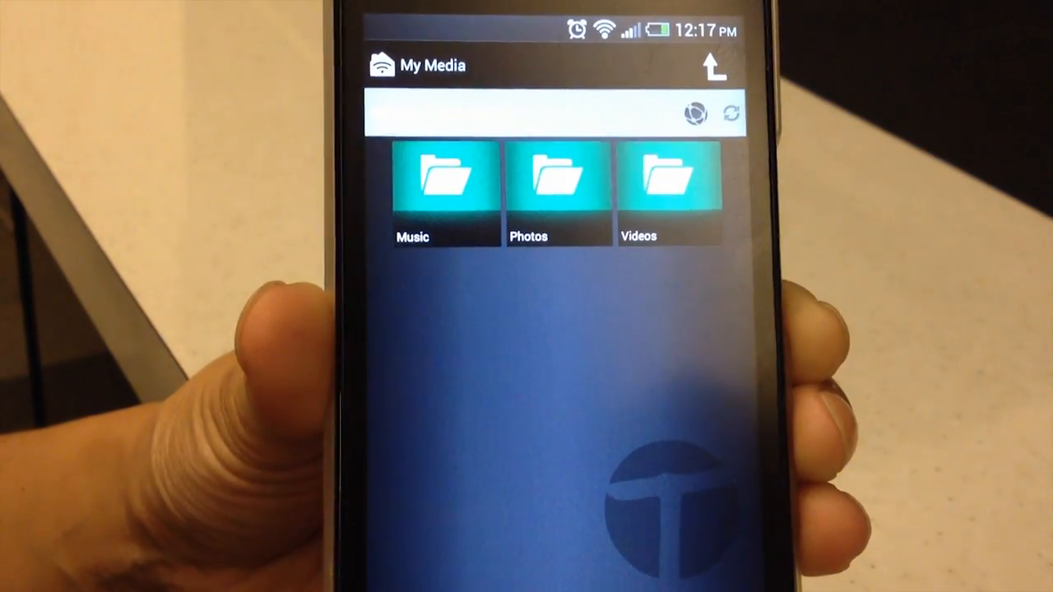
left_click(557, 179)
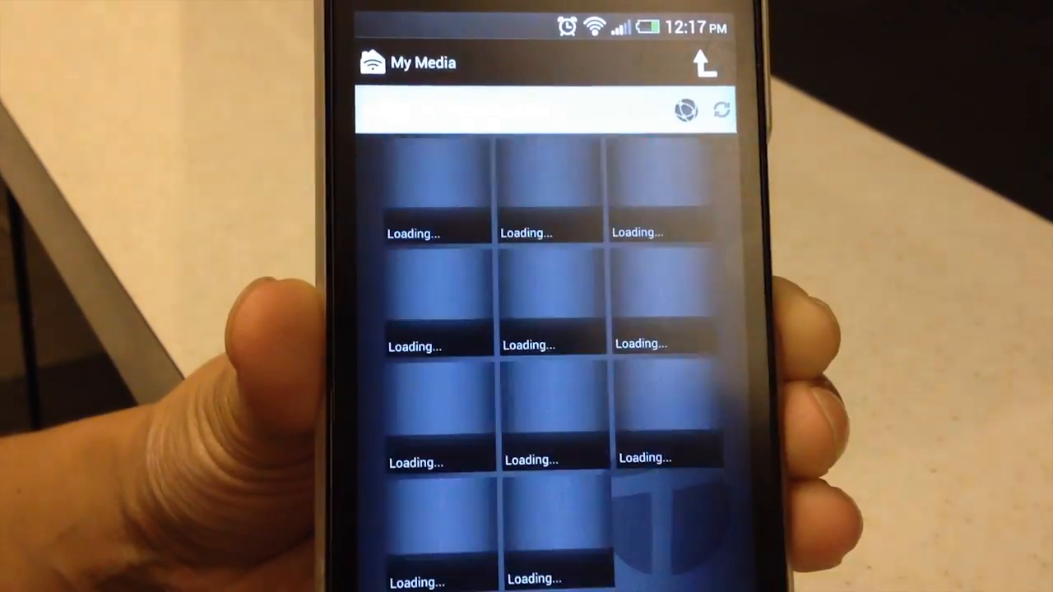